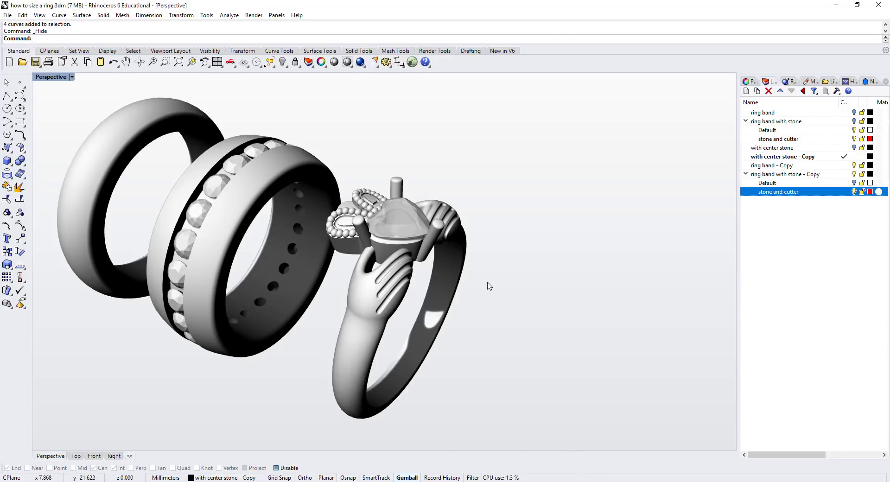
Sweep the band profile along its circular rail, with the seam inside the band's middle.
{"action": "left_click_drag", "start_coordinate": [490, 286], "coordinate": [491, 255]}
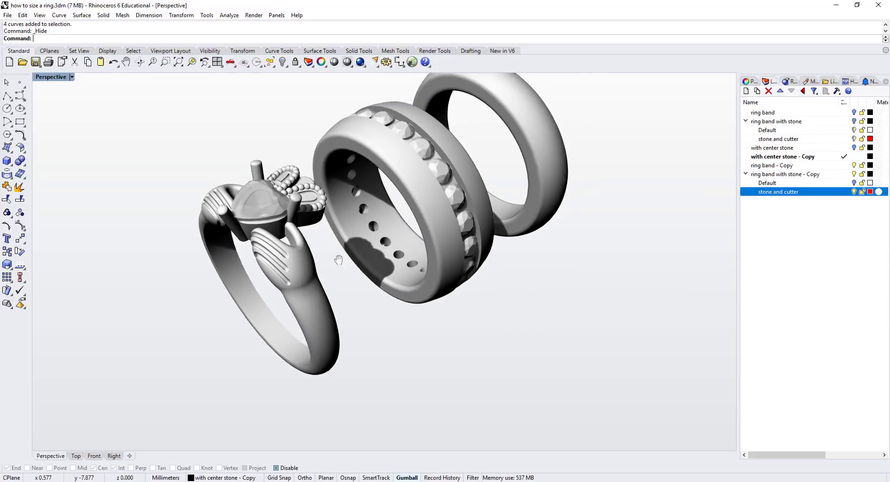
{"action": "left_click_drag", "start_coordinate": [339, 260], "coordinate": [362, 286]}
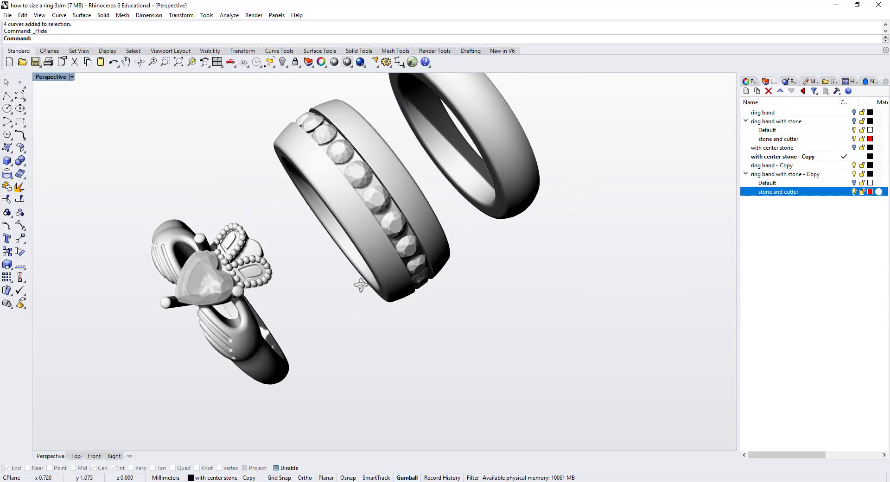
{"action": "left_click_drag", "start_coordinate": [364, 284], "coordinate": [415, 262]}
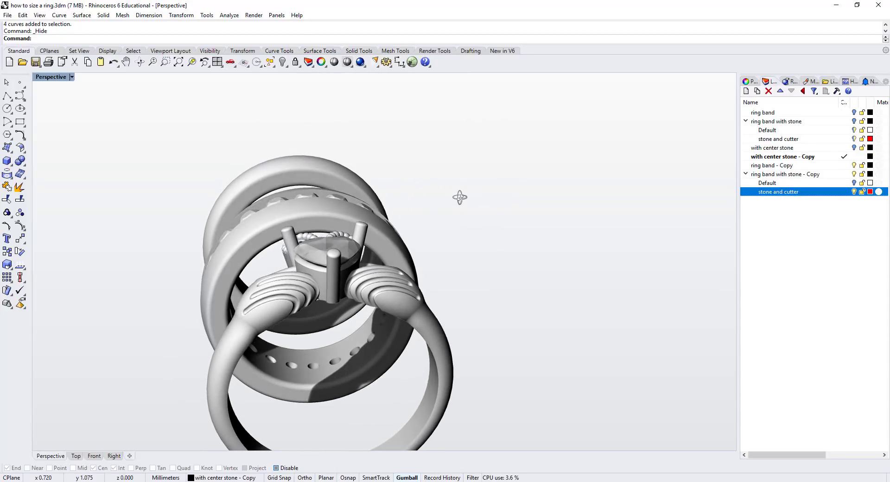
{"action": "key", "text": "ctrl+z"}
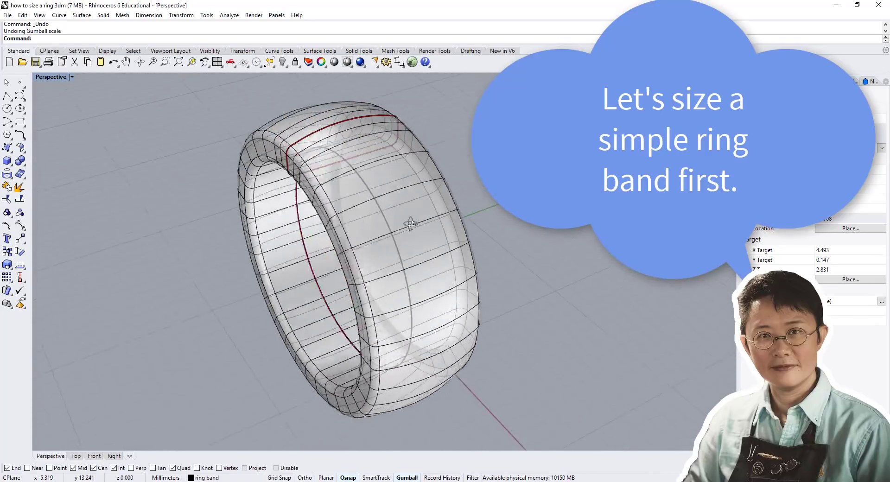
{"action": "left_click", "coordinate": [427, 200]}
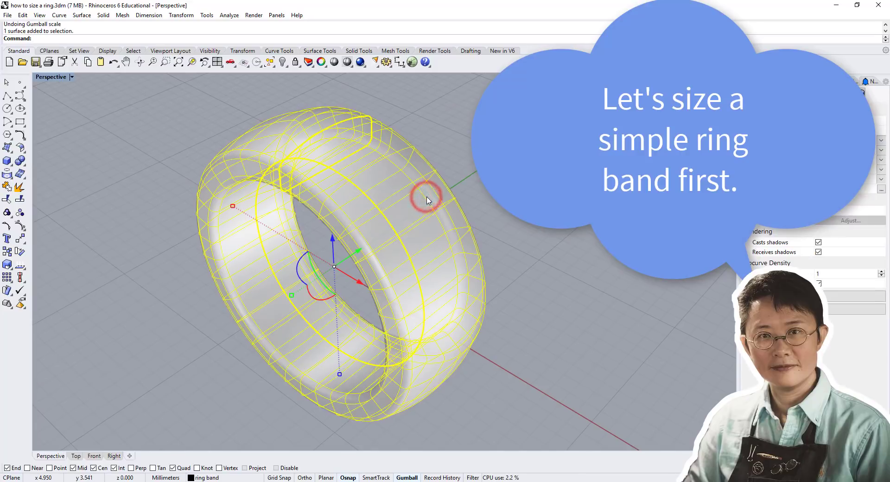
{"action": "key", "text": "Delete"}
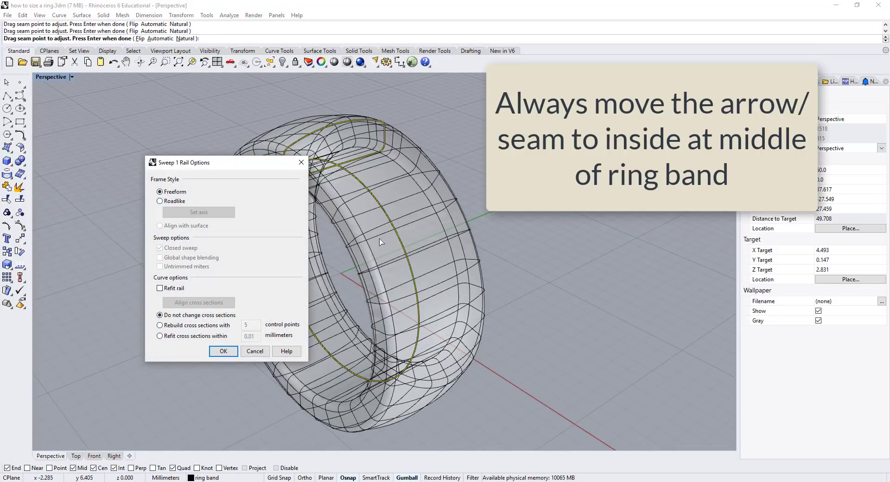
{"action": "left_click", "coordinate": [223, 351]}
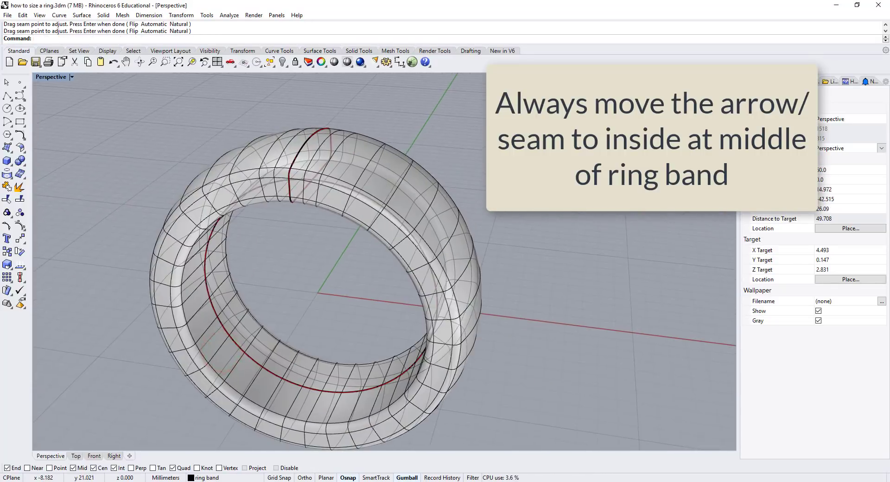
Draw an origin-centred circle of about 14.58 mm diameter inside the band as the new rail.
{"action": "left_click", "coordinate": [93, 457]}
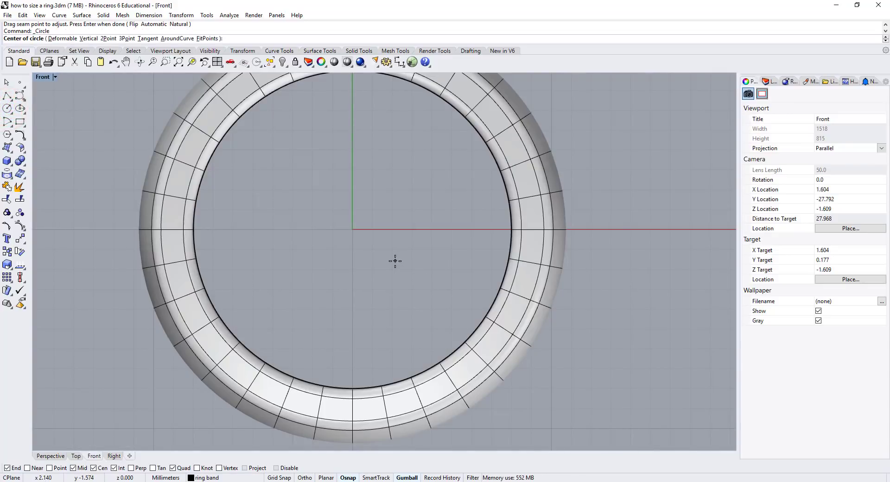
{"action": "left_click", "coordinate": [352, 229]}
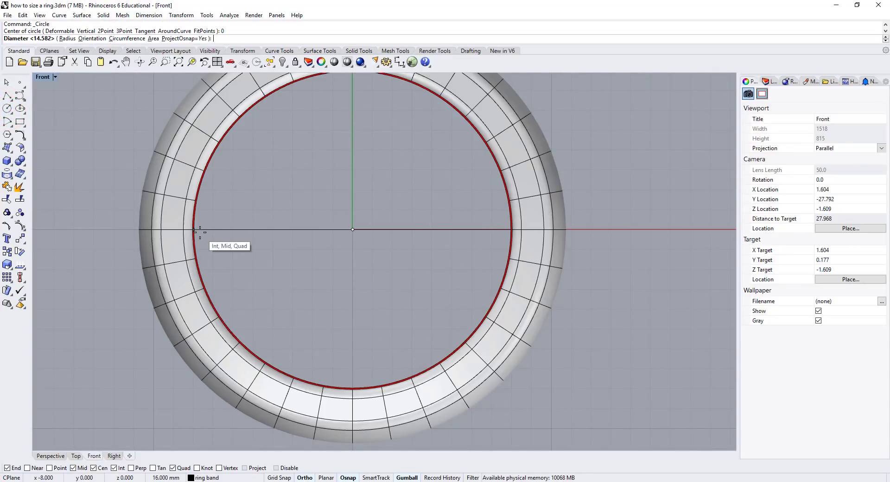
{"action": "left_click", "coordinate": [202, 232]}
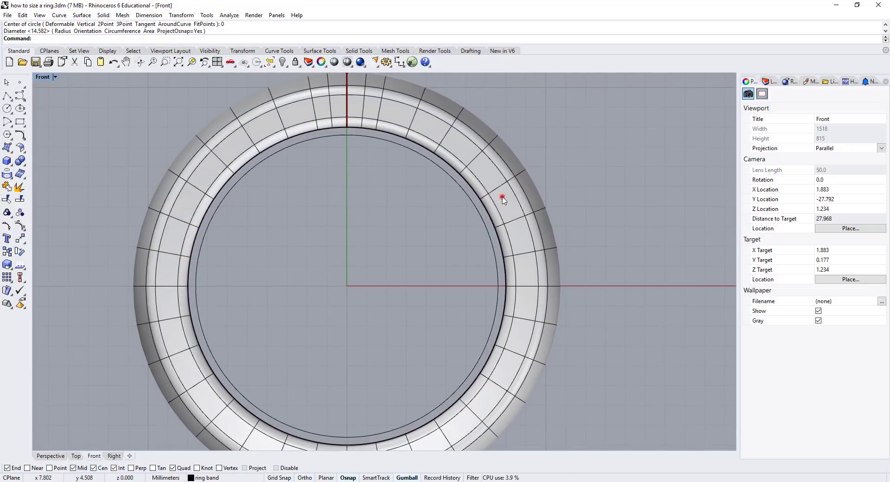
{"action": "left_click", "coordinate": [134, 285]}
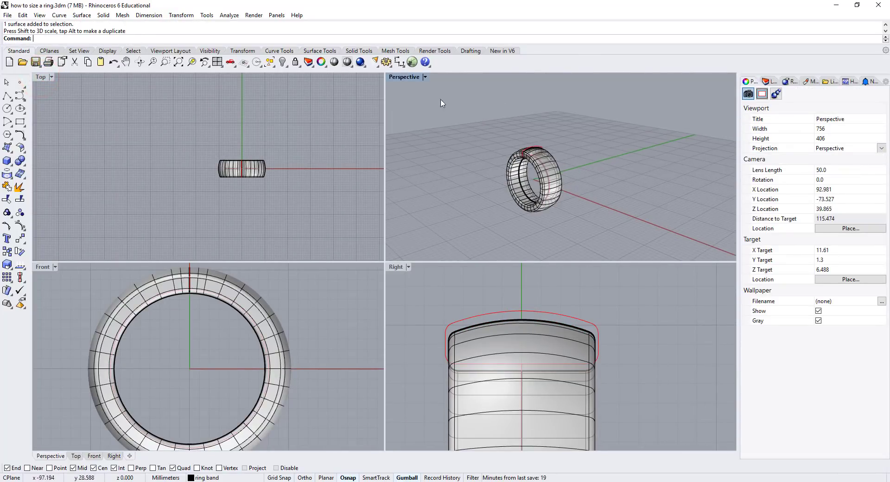
Maximize the Perspective view, inspect the band, and delete the old swept band surface.
{"action": "double_click", "coordinate": [404, 76]}
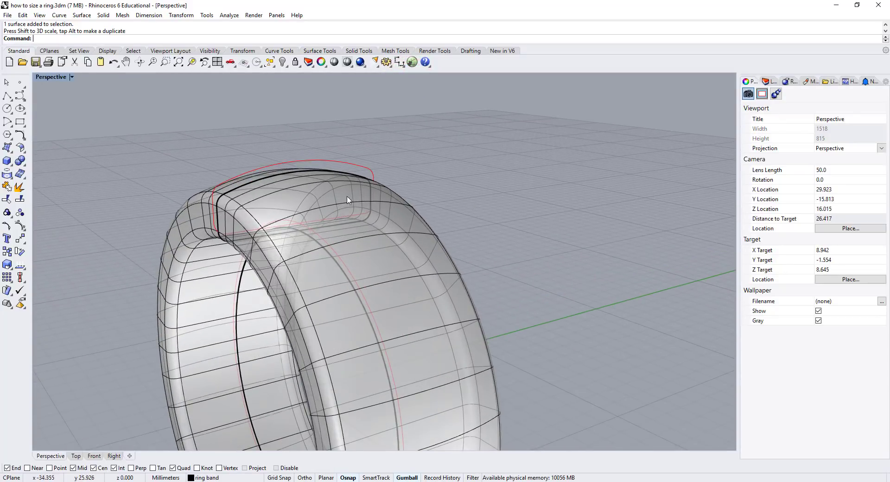
{"action": "mouse_move", "coordinate": [309, 235]}
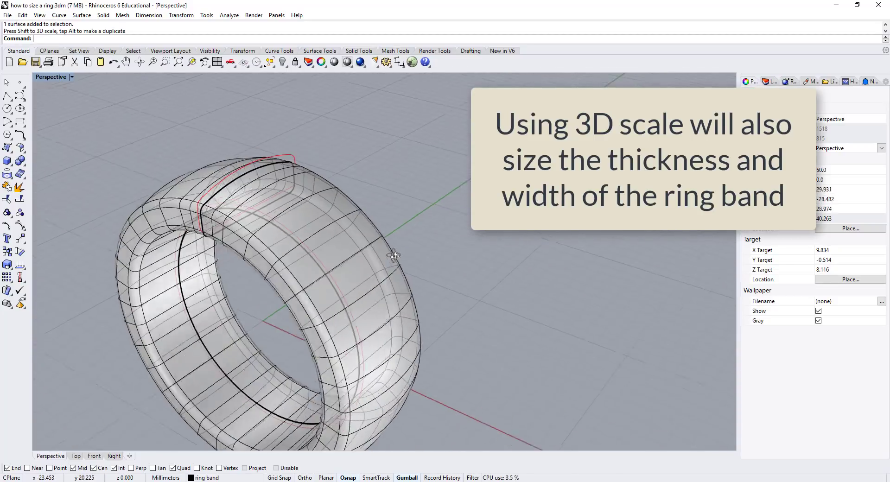
{"action": "left_click_drag", "start_coordinate": [392, 256], "coordinate": [459, 221]}
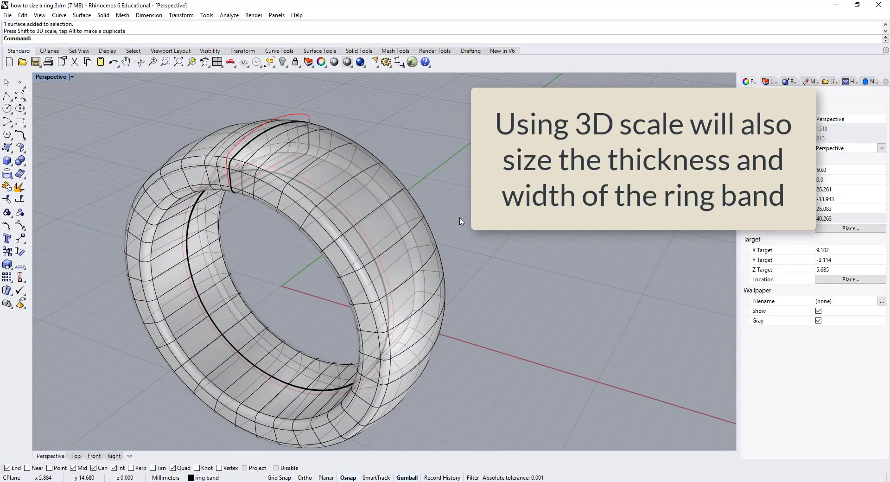
{"action": "key", "text": "Delete"}
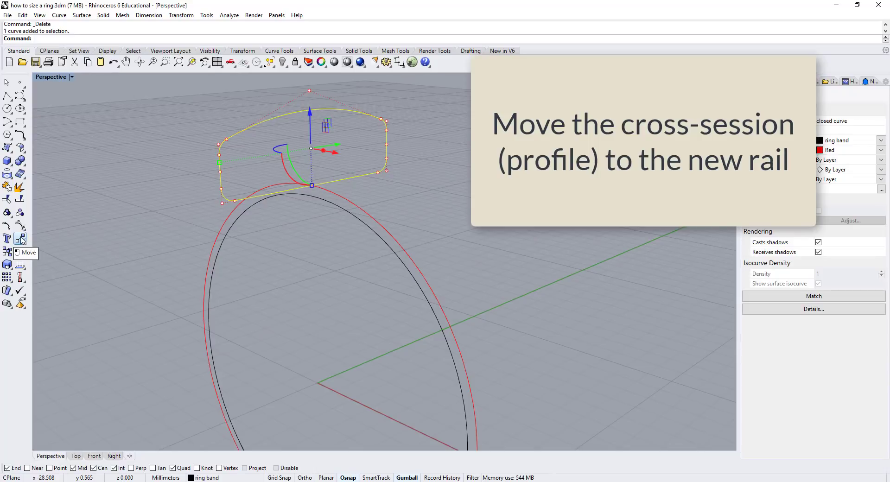
Move the profile onto the new circle's quad point and sweep it into a resized band.
{"action": "left_click", "coordinate": [311, 186]}
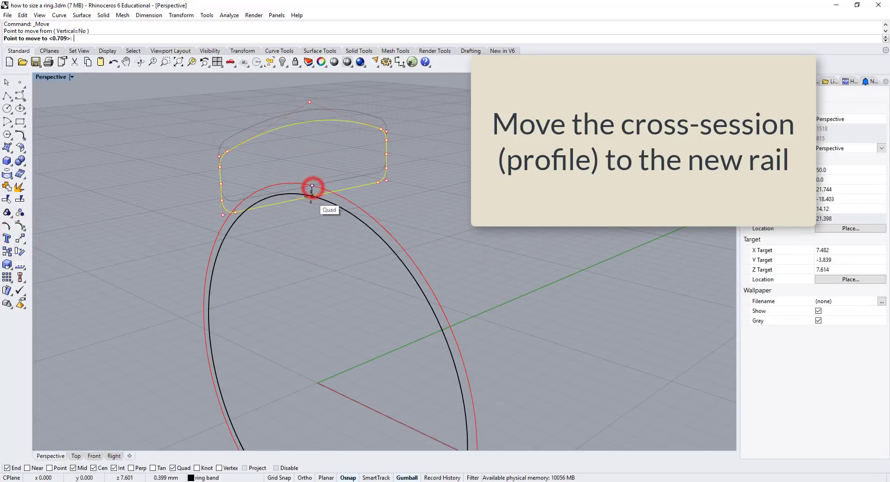
{"action": "left_click", "coordinate": [311, 187]}
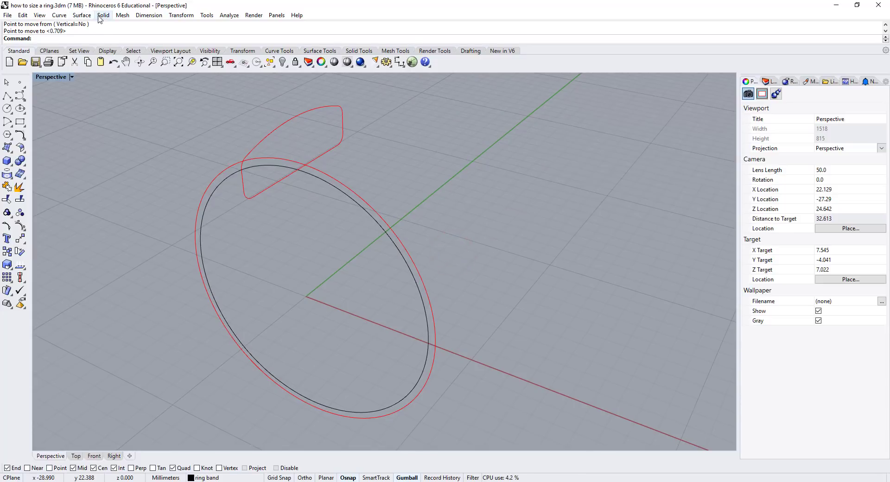
{"action": "left_click", "coordinate": [82, 15]}
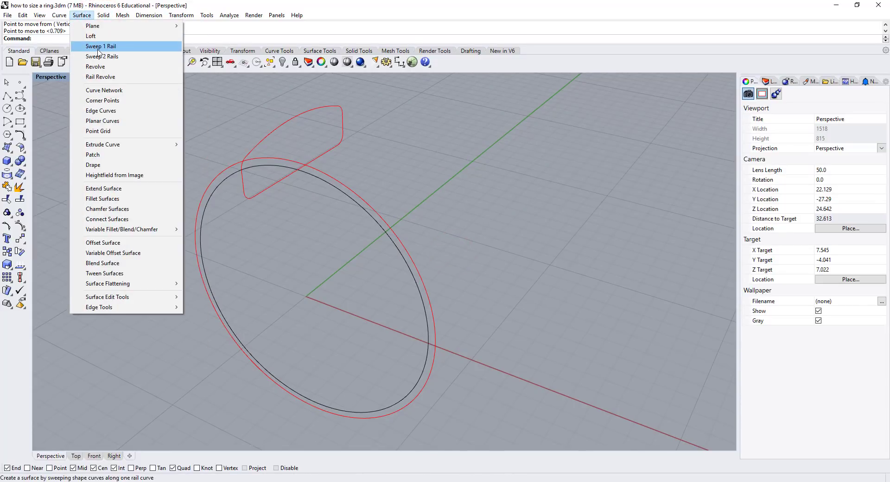
{"action": "left_click", "coordinate": [101, 46]}
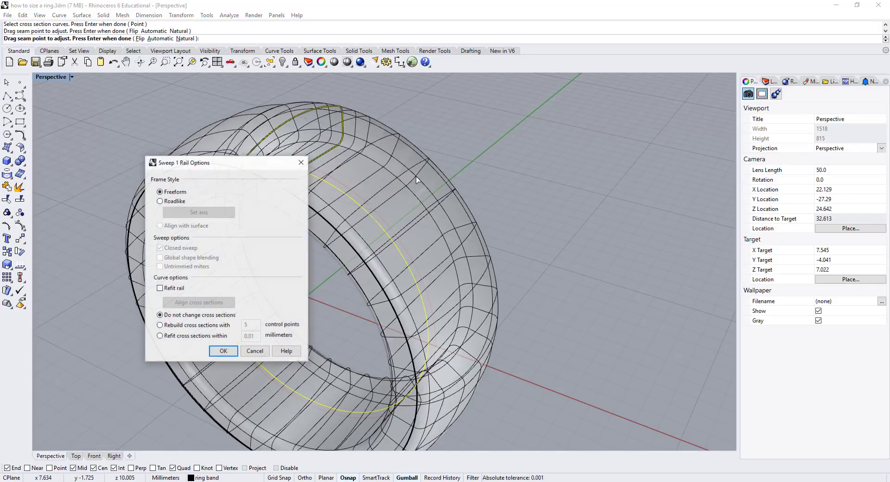
{"action": "left_click", "coordinate": [223, 350]}
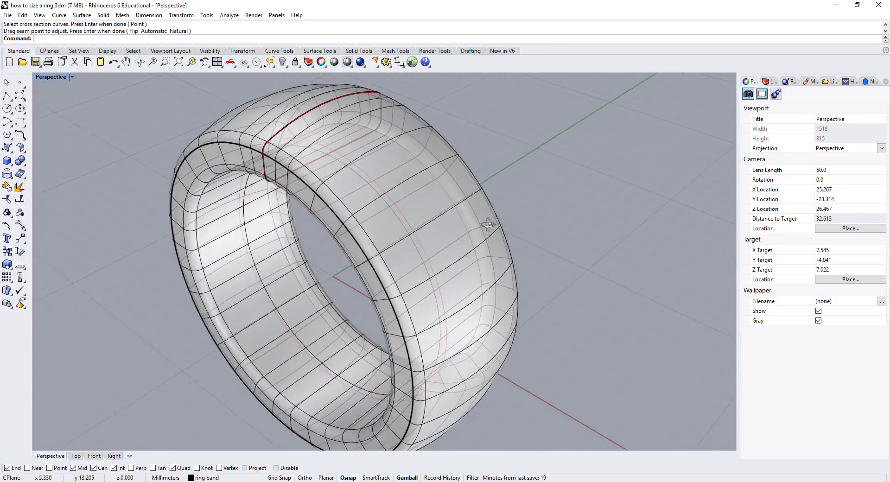
{"action": "left_click_drag", "start_coordinate": [487, 224], "coordinate": [498, 229]}
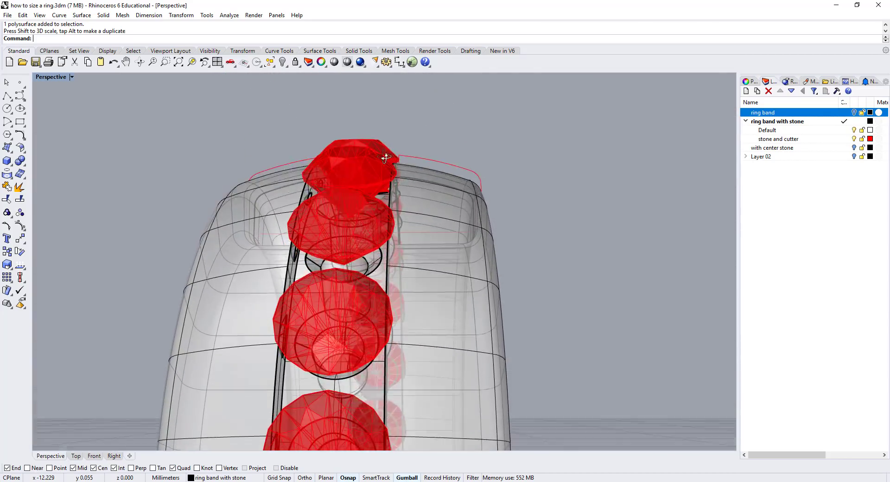
Window-select and delete the old eternity band, then undo back to the single stone and curves.
{"action": "left_click_drag", "start_coordinate": [386, 159], "coordinate": [412, 221]}
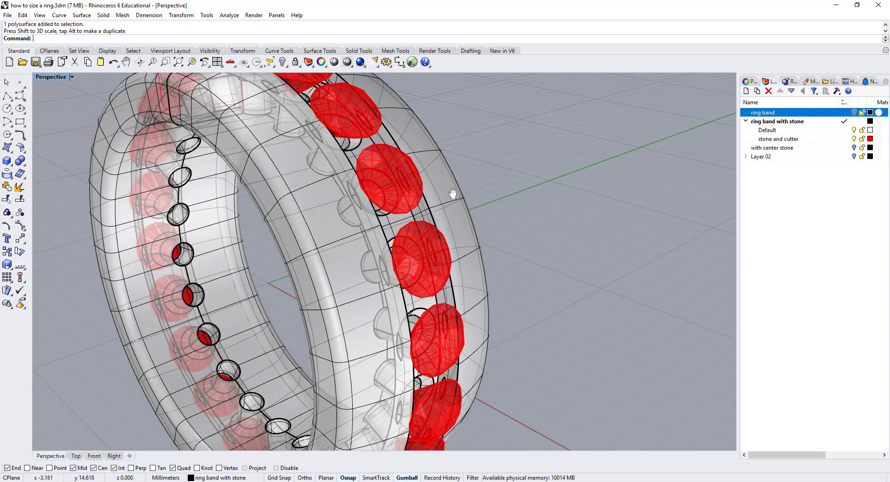
{"action": "key", "text": "Delete"}
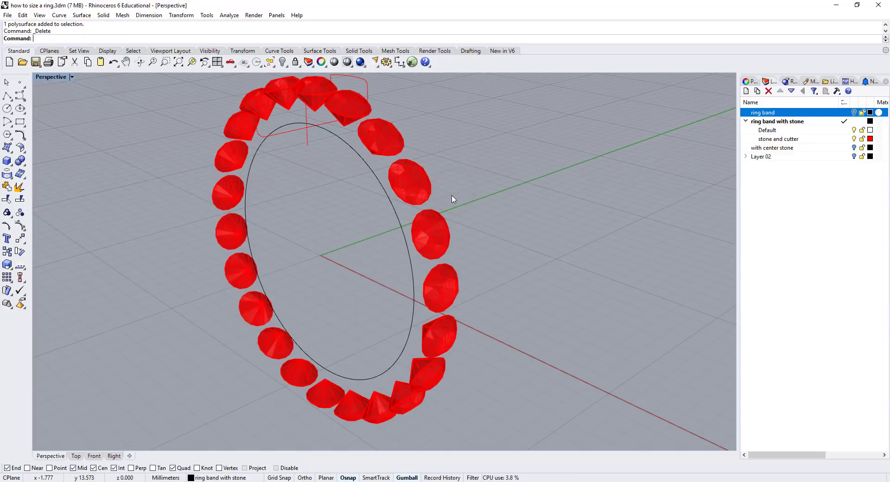
{"action": "mouse_move", "coordinate": [445, 167]}
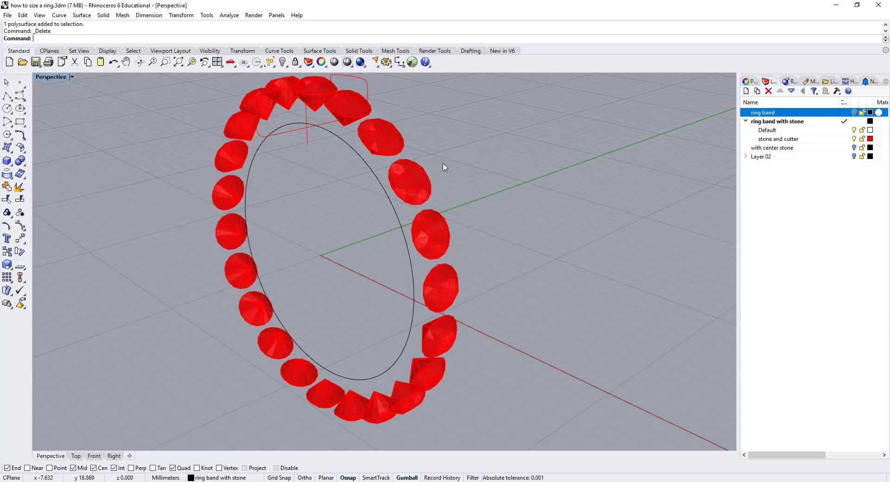
{"action": "key", "text": "ctrl+z"}
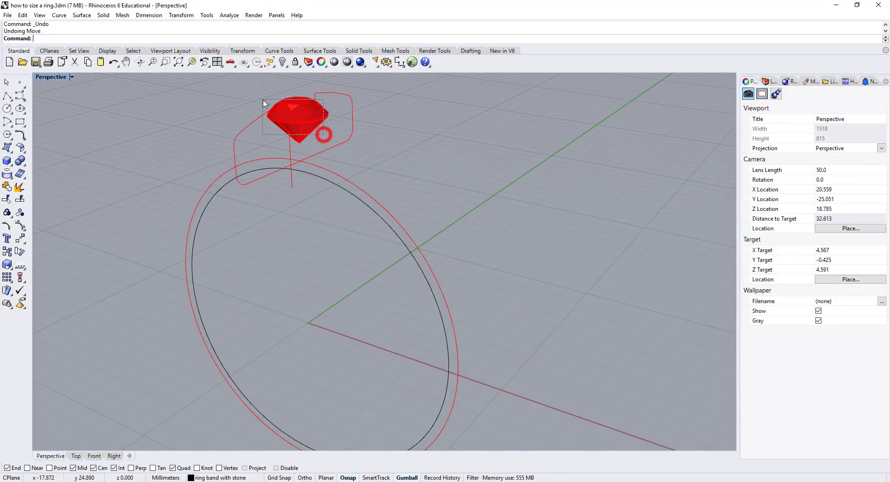
Move the stone and profile onto the rail and sweep the profile into a band beneath it.
{"action": "left_click", "coordinate": [299, 119]}
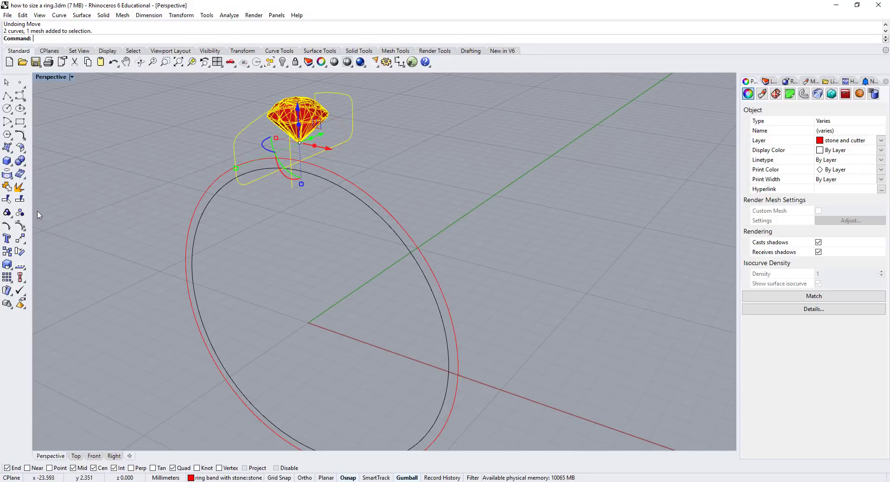
{"action": "left_click", "coordinate": [19, 237]}
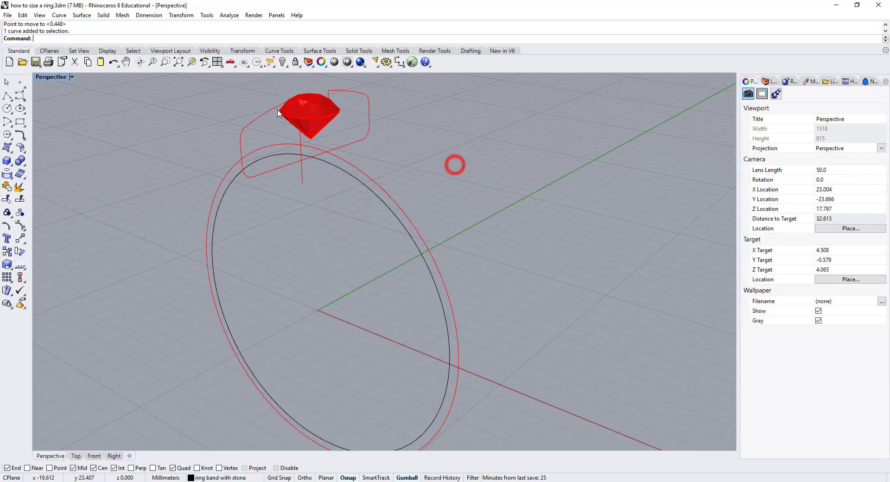
{"action": "left_click", "coordinate": [103, 15]}
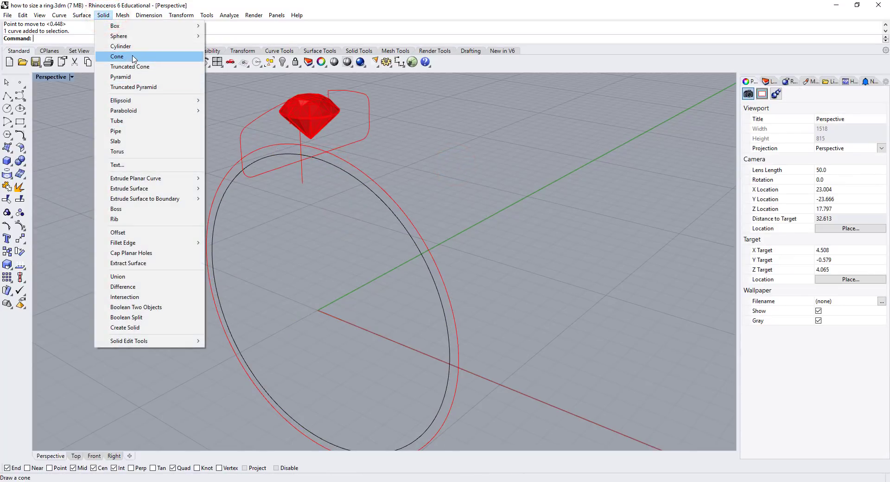
{"action": "left_click", "coordinate": [82, 15]}
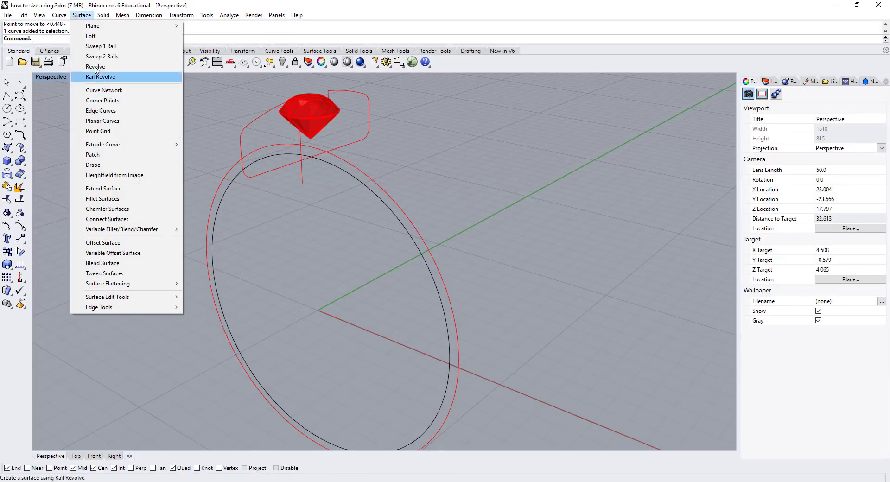
{"action": "left_click", "coordinate": [100, 46]}
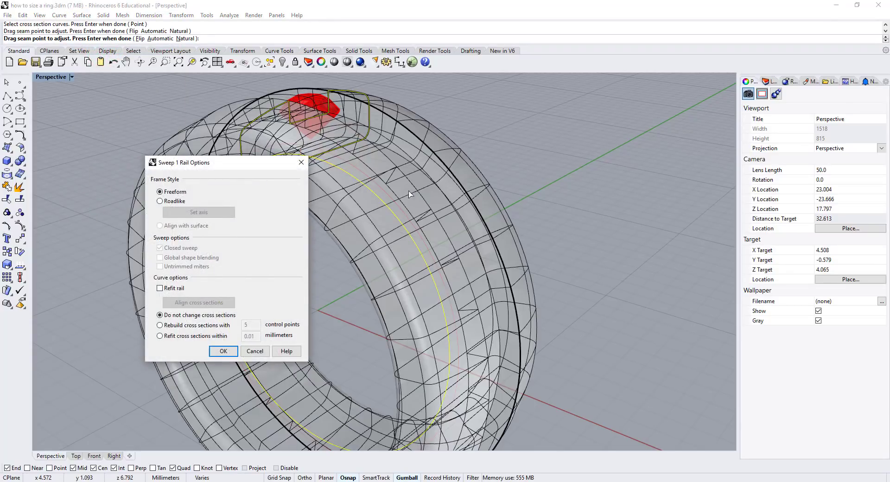
{"action": "left_click", "coordinate": [223, 351]}
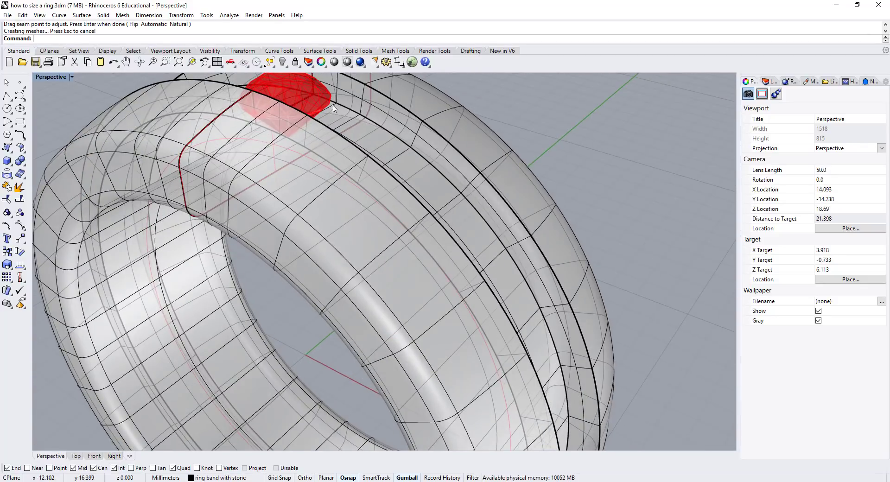
{"action": "left_click", "coordinate": [568, 156]}
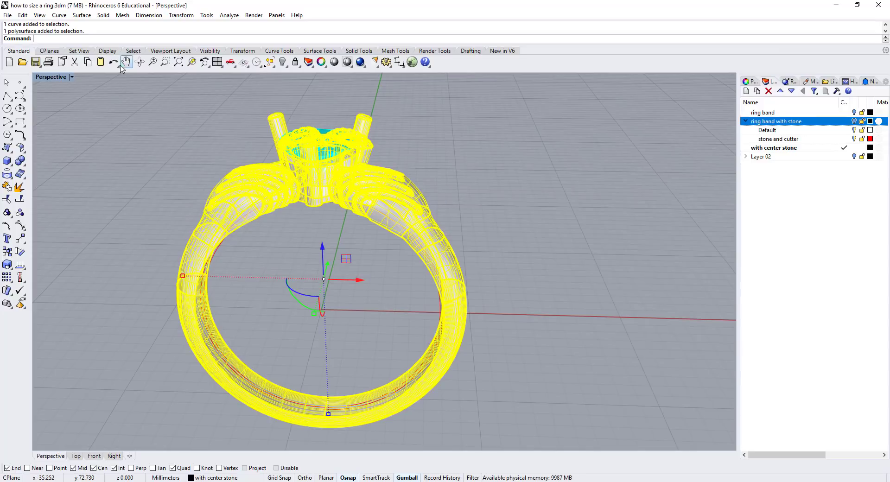
Start CageEdit on the selected claddagh ring.
{"action": "type", "text": "CageEdit"}
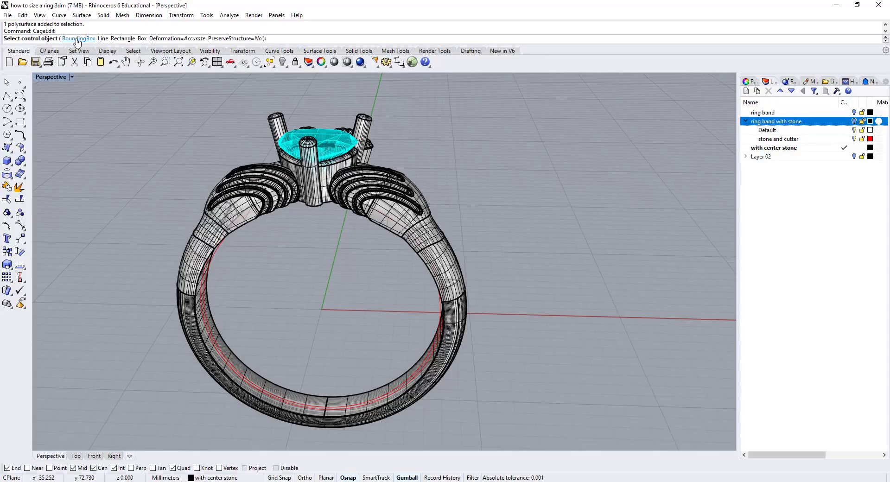
Use a bounding-box cage with 4 points per axis, degree 3, and a Global region.
{"action": "left_click", "coordinate": [79, 38]}
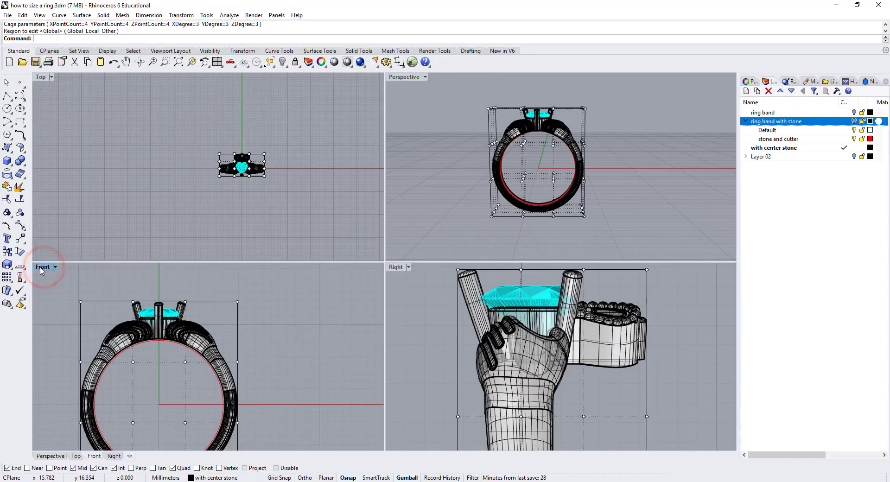
Maximize the Front viewport for selecting the cage control points.
{"action": "double_click", "coordinate": [42, 267]}
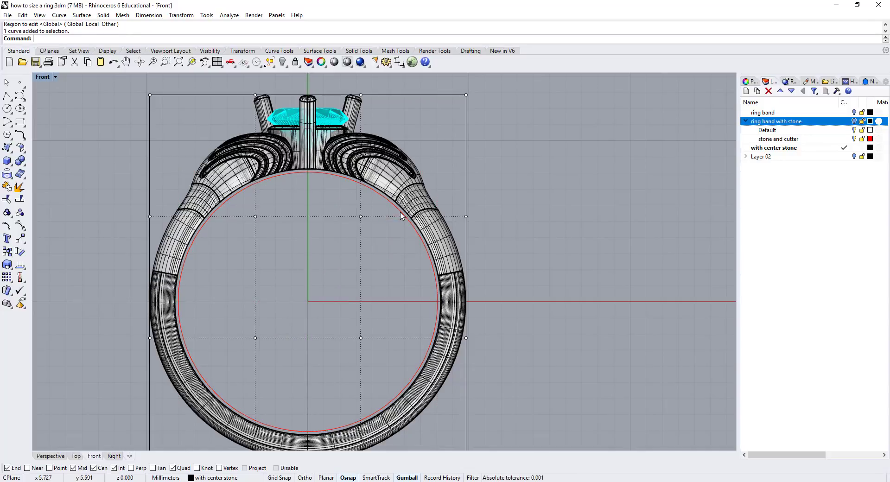
{"action": "mouse_move", "coordinate": [187, 141]}
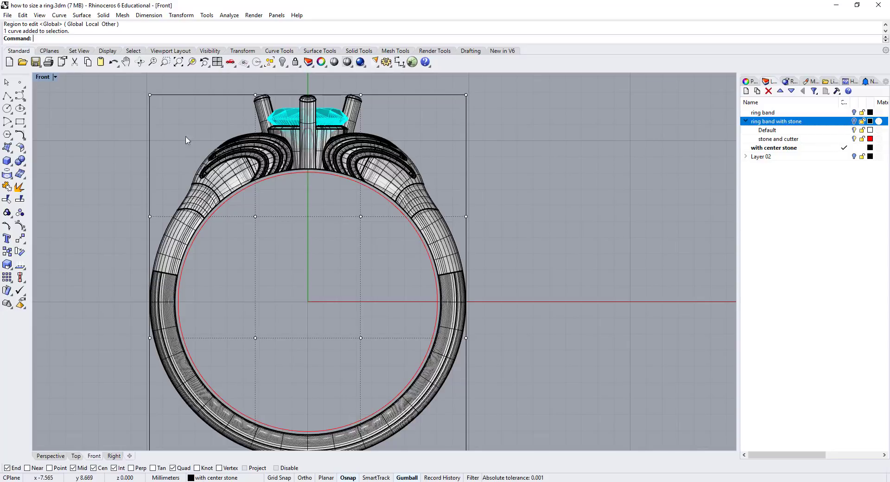
{"action": "mouse_move", "coordinate": [119, 210]}
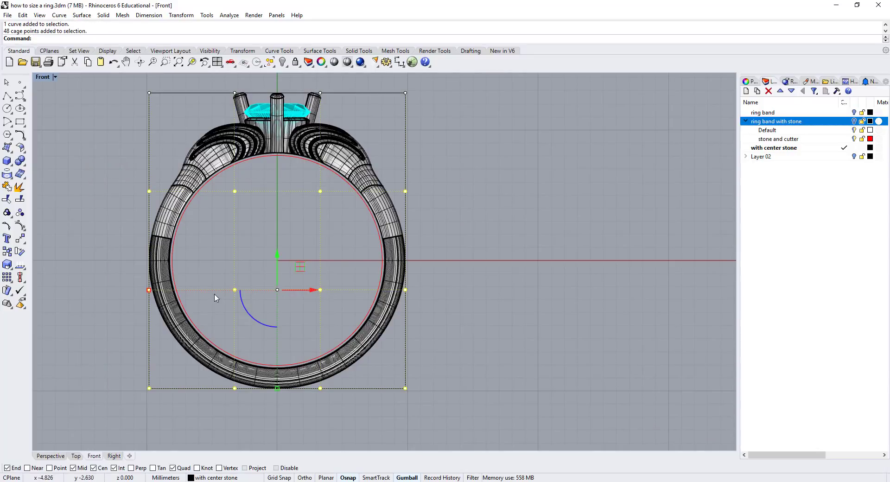
{"action": "left_click", "coordinate": [149, 290]}
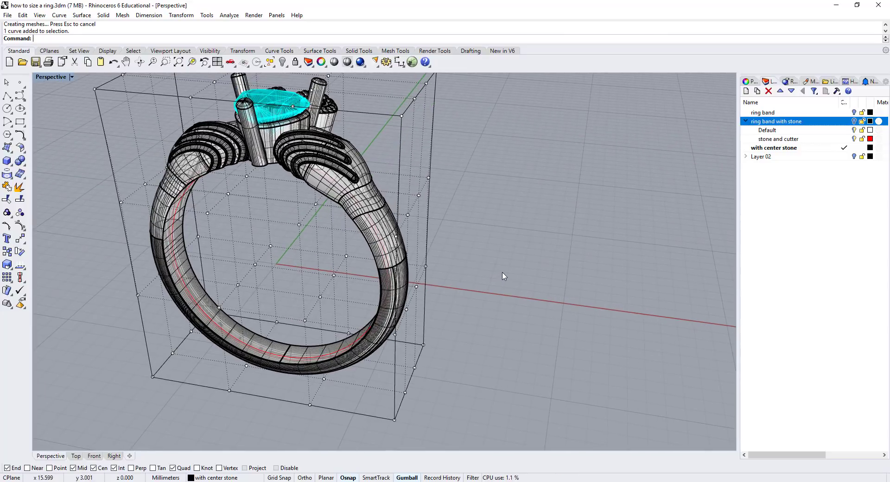
Select the bounding-box control cage and delete it.
{"action": "left_click", "coordinate": [398, 181]}
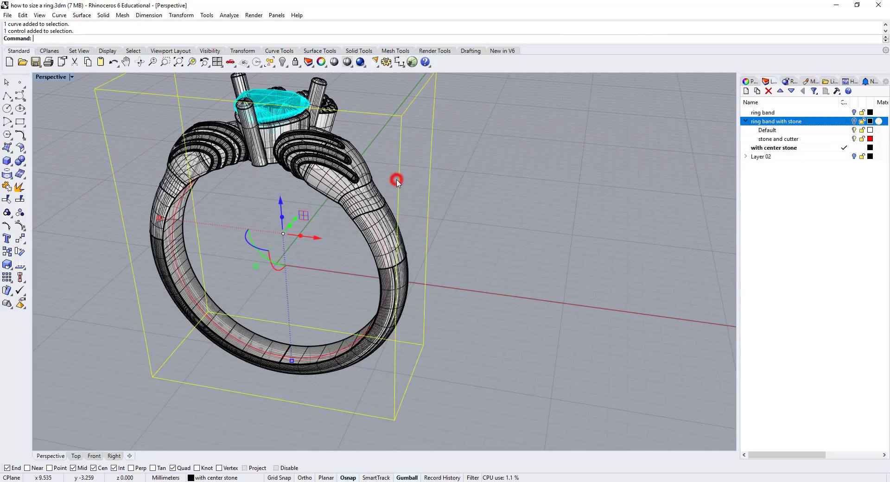
{"action": "key", "text": "Delete"}
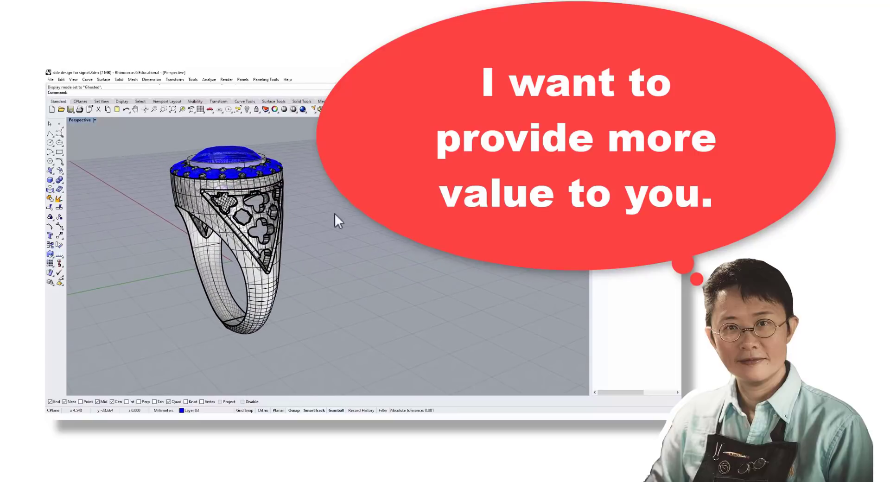
Switch the Perspective viewport to Rendered display mode so the signet ring shows in gold.
{"action": "left_click", "coordinate": [96, 119]}
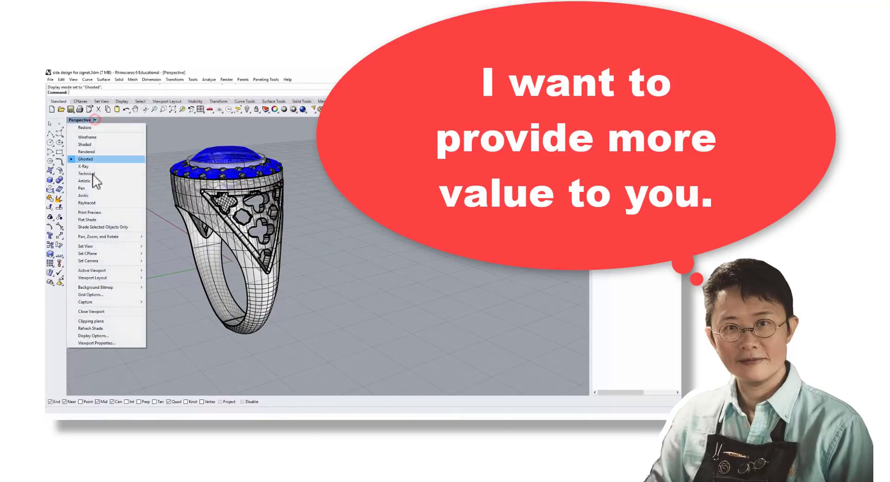
{"action": "left_click", "coordinate": [86, 152]}
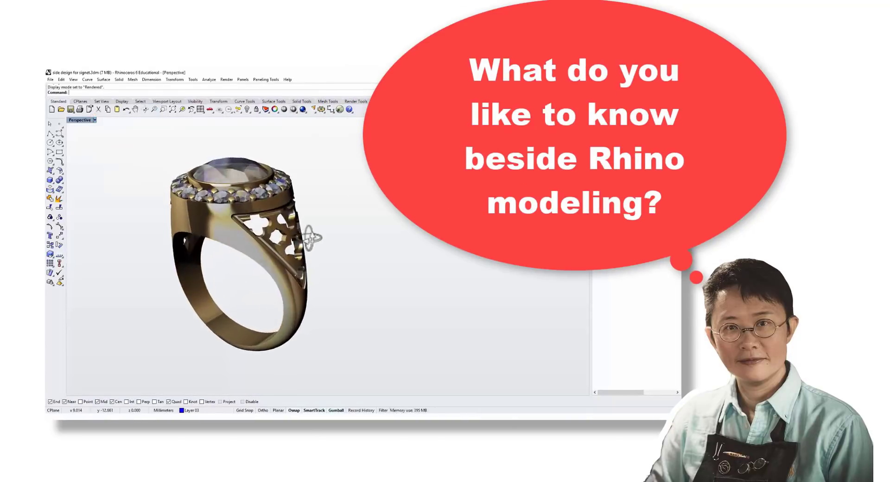